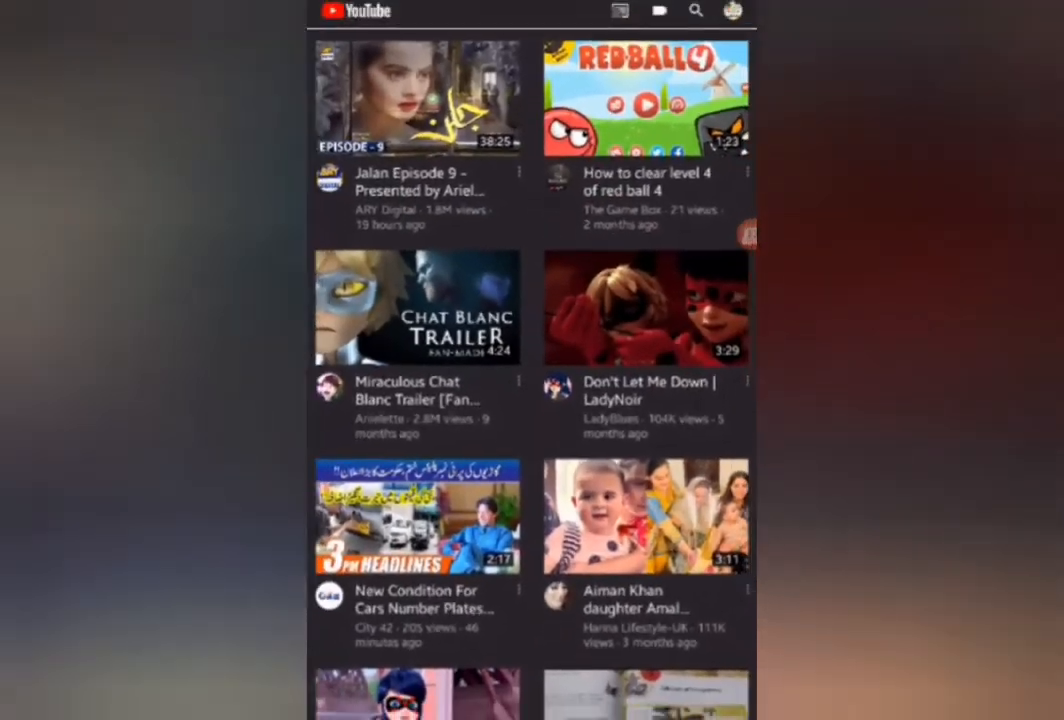
- Search YouTube for "Arz" to bring up channel suggestions
left_click(694, 11)
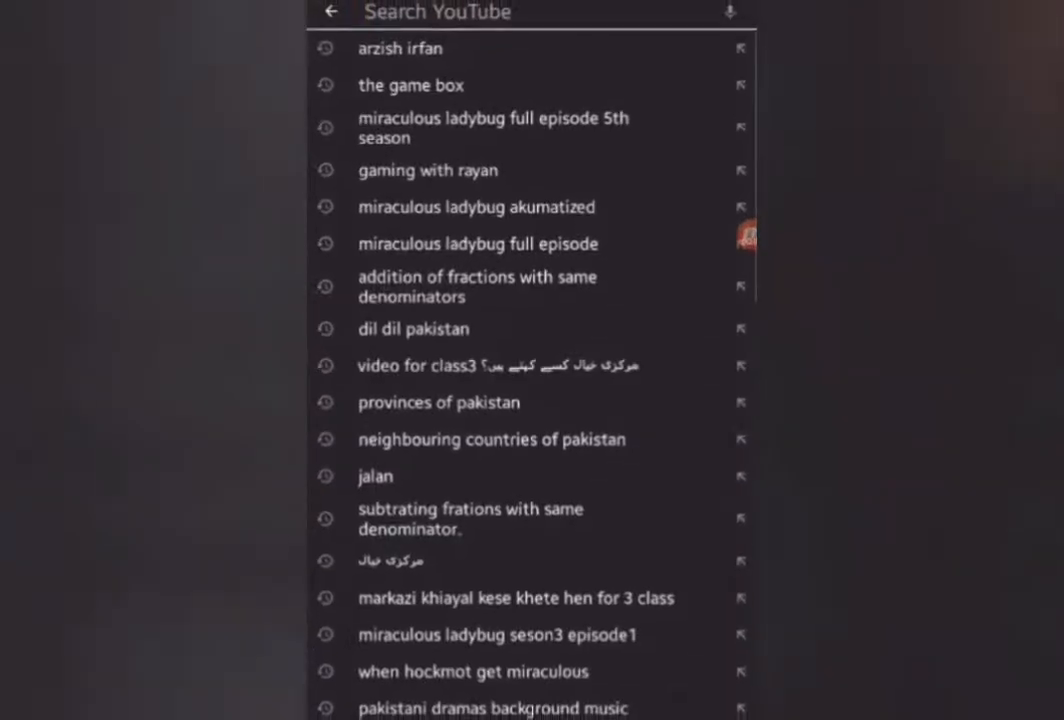
type("Ar")
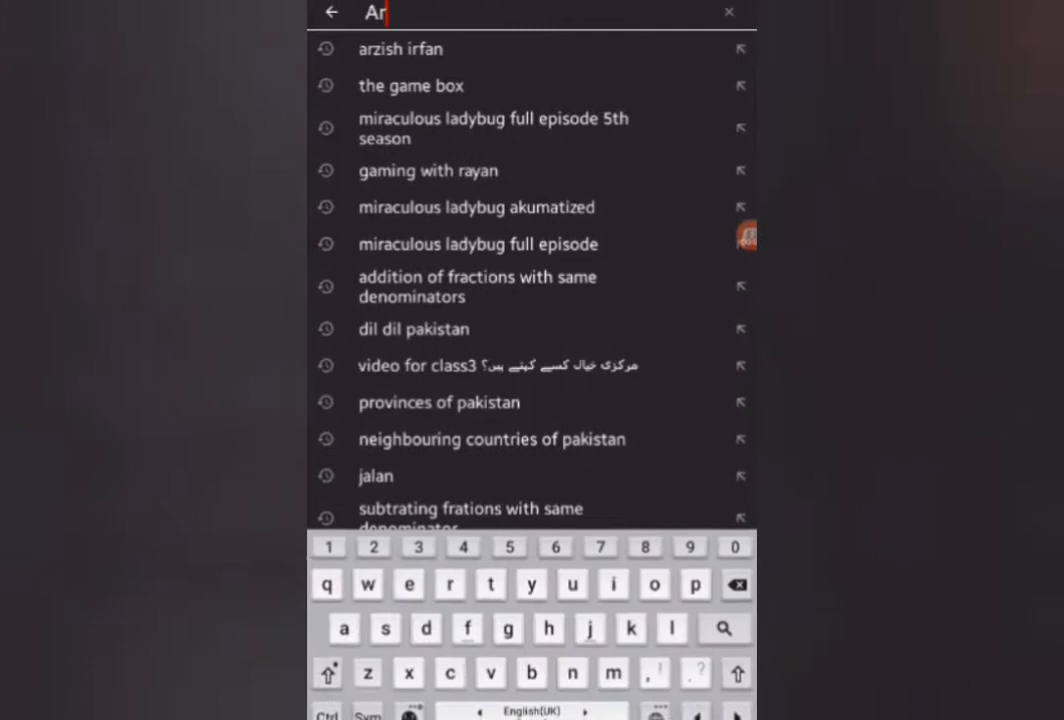
type("z")
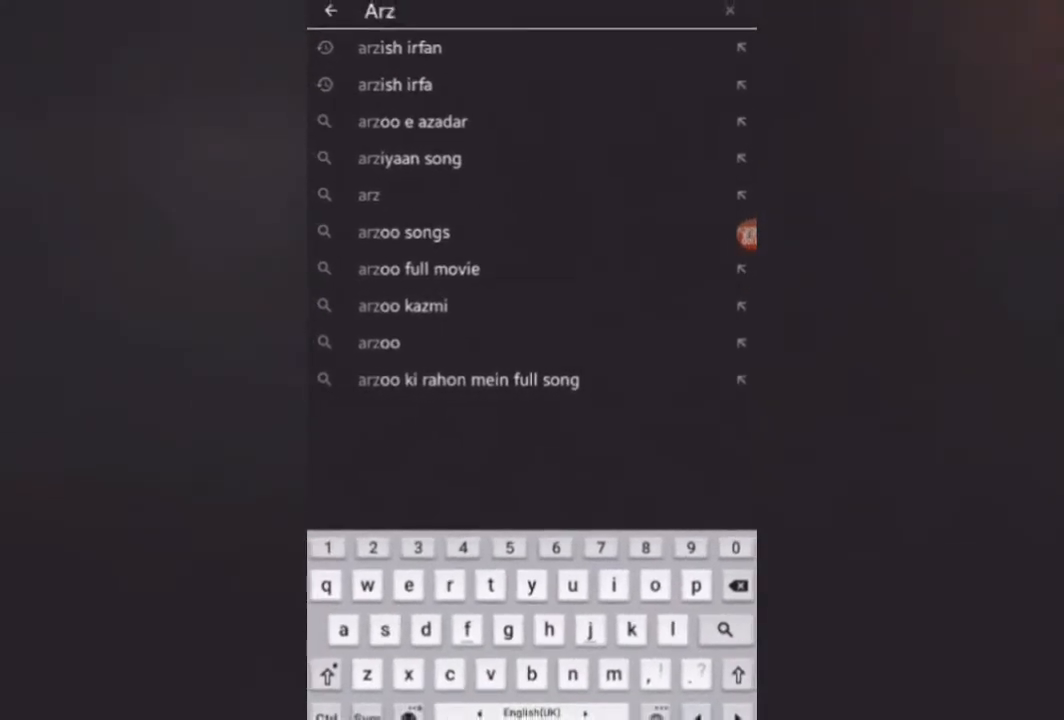
- Pick the "arzish irfan" suggestion and scroll the results to reach the channel
left_click(399, 47)
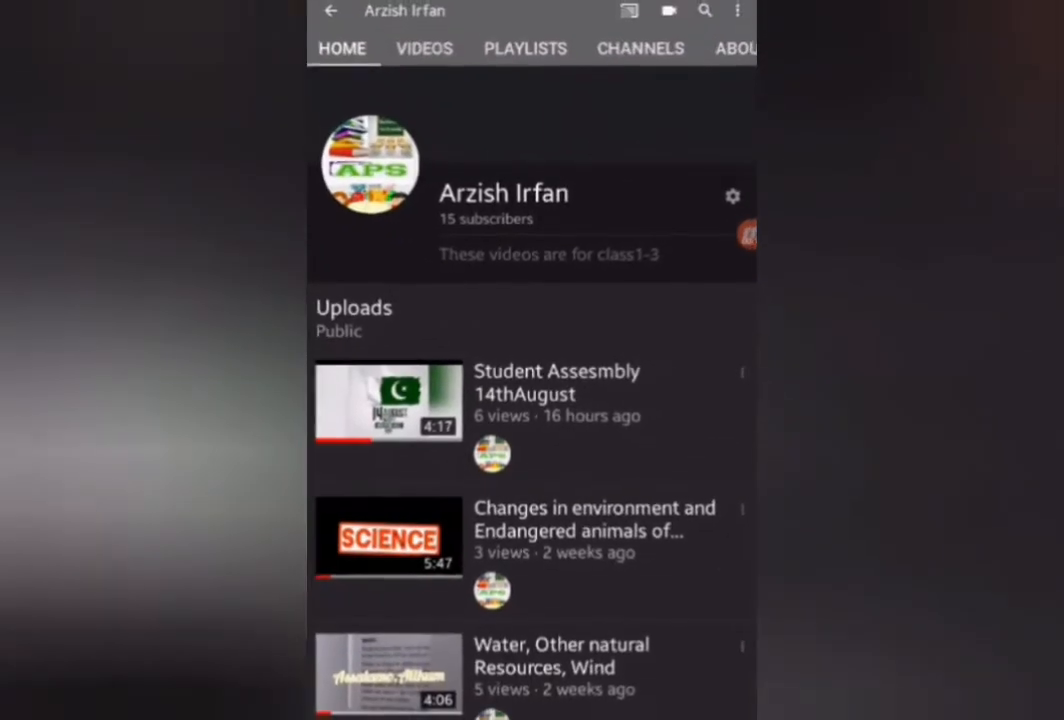
scroll("down", 3)
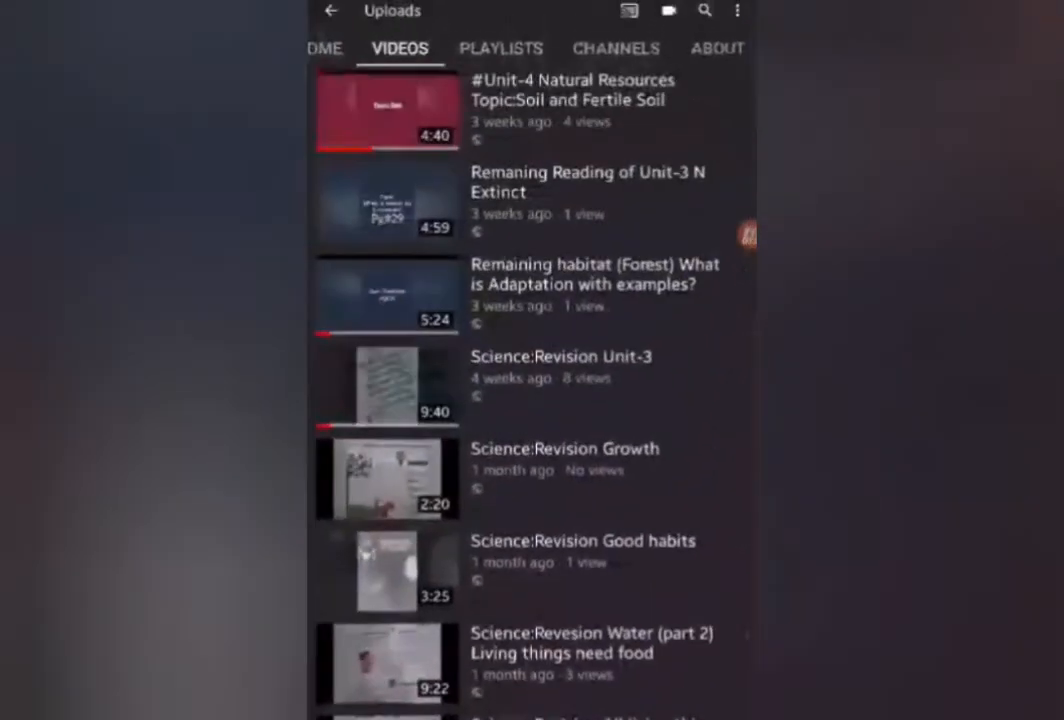
scroll("down", 3)
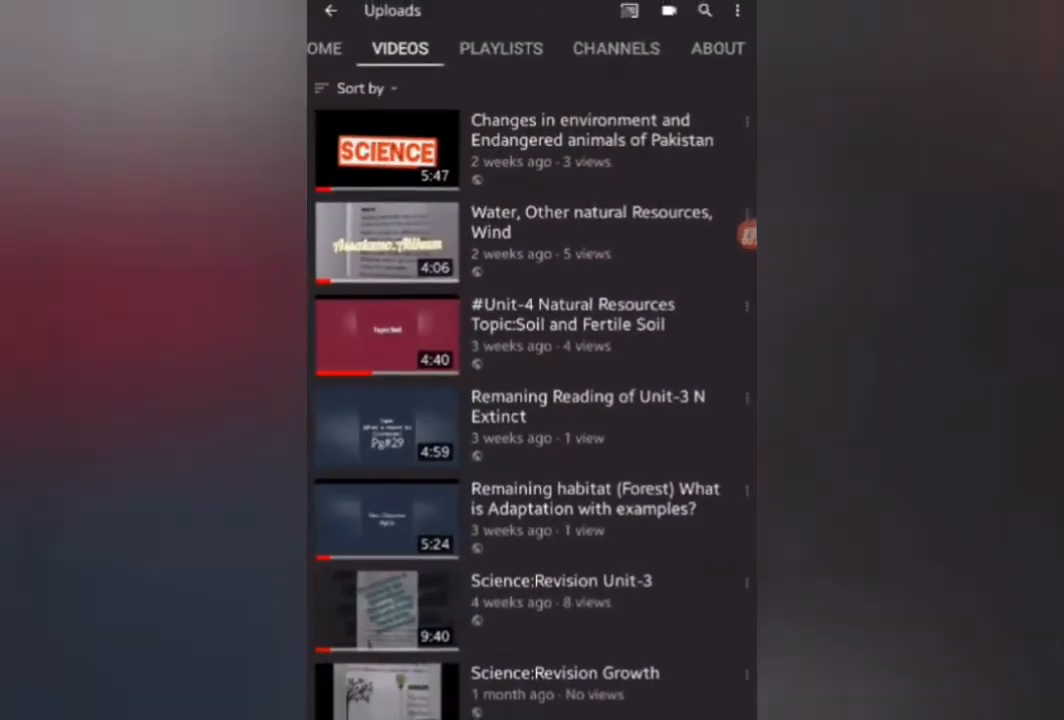